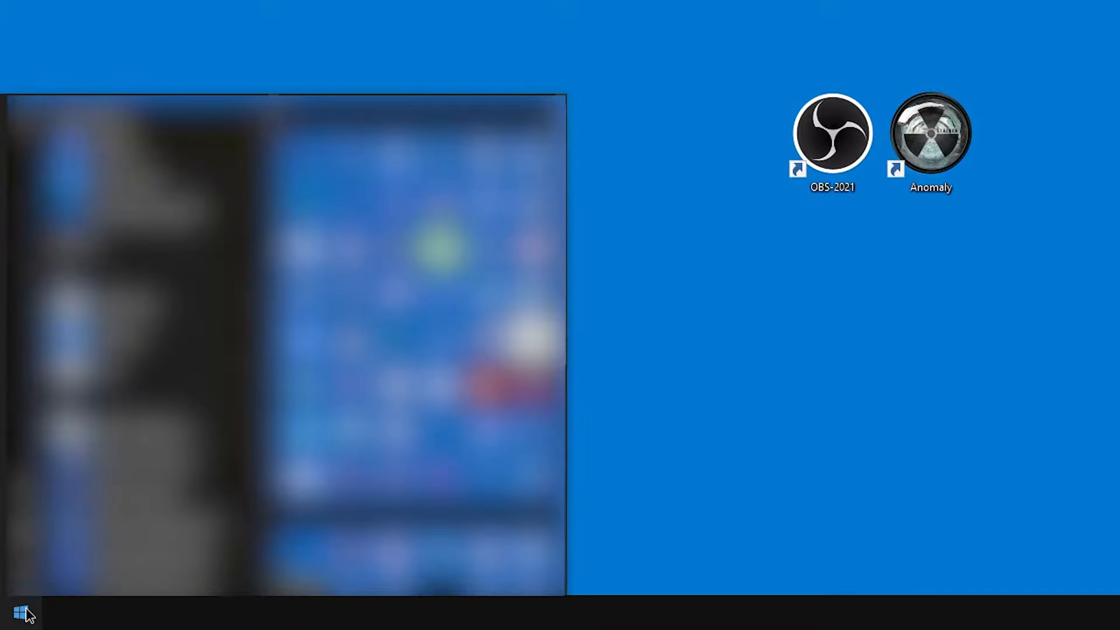
Open the Windows Start menu search to look for 'nvidia'
{"action": "left_click", "coordinate": [22, 613]}
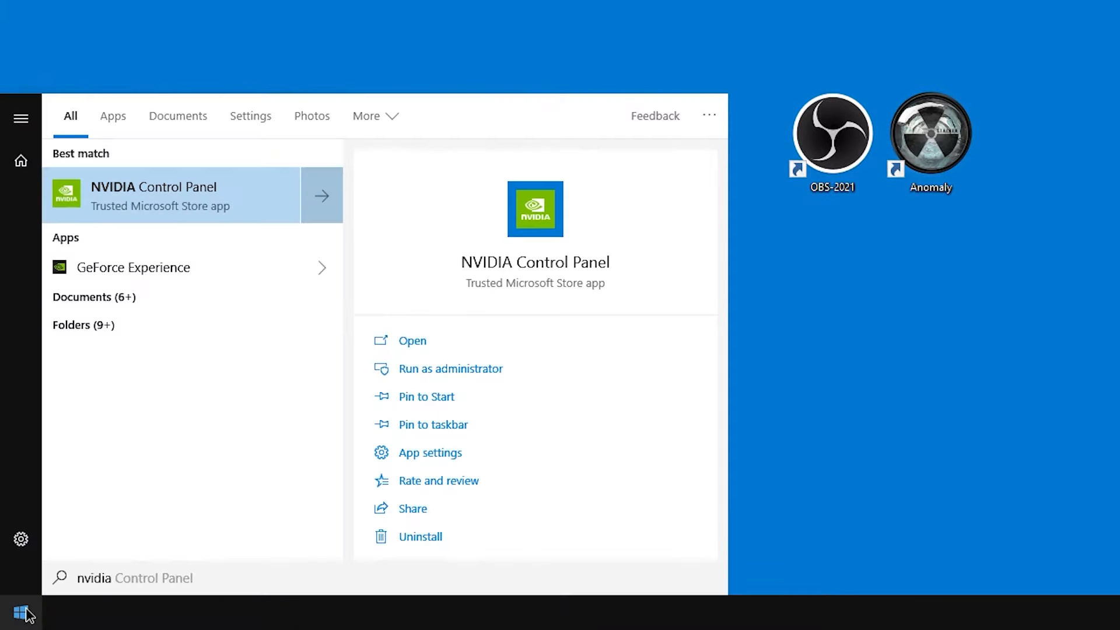
{"action": "mouse_move", "coordinate": [158, 207]}
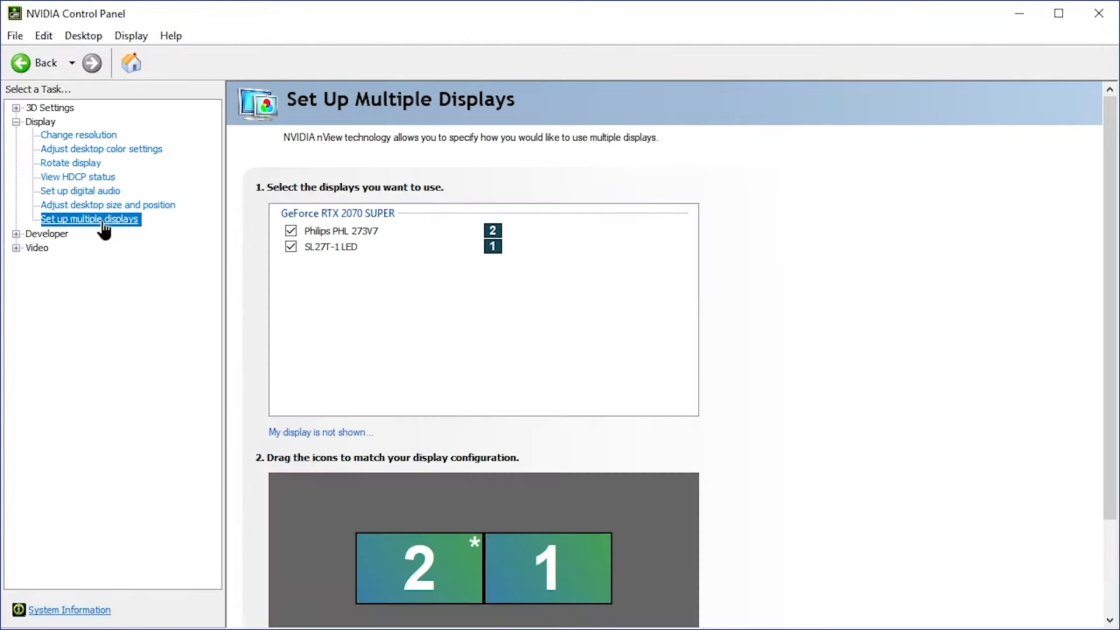
{"action": "mouse_move", "coordinate": [1112, 150]}
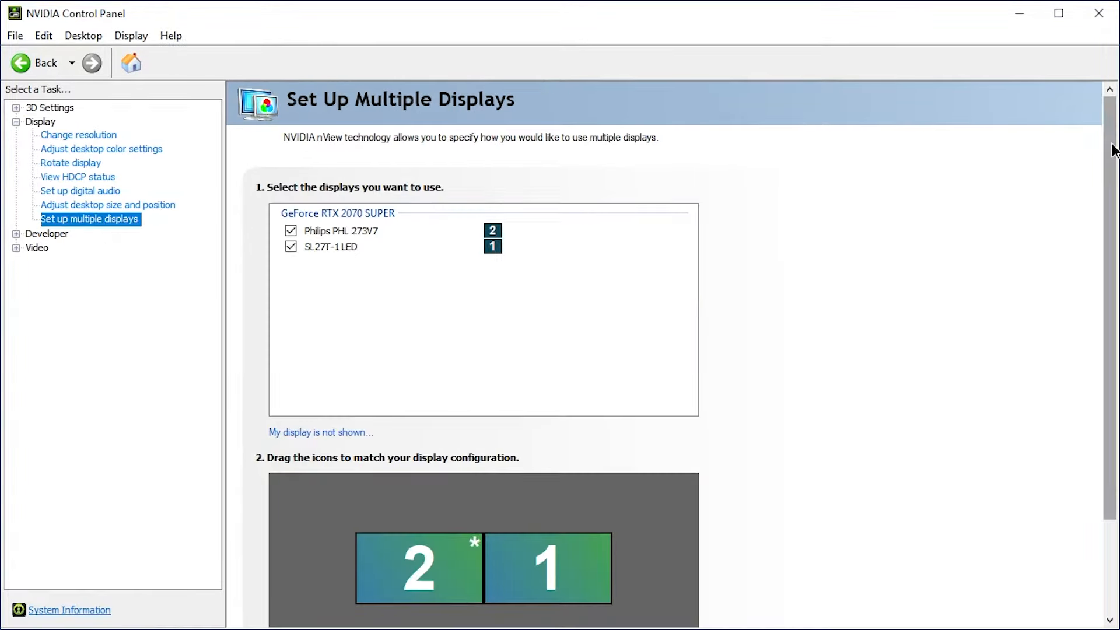
Scroll Set Up Multiple Displays down to the Surround spanning options link
{"action": "scroll", "scroll_direction": "down", "scroll_amount": 3}
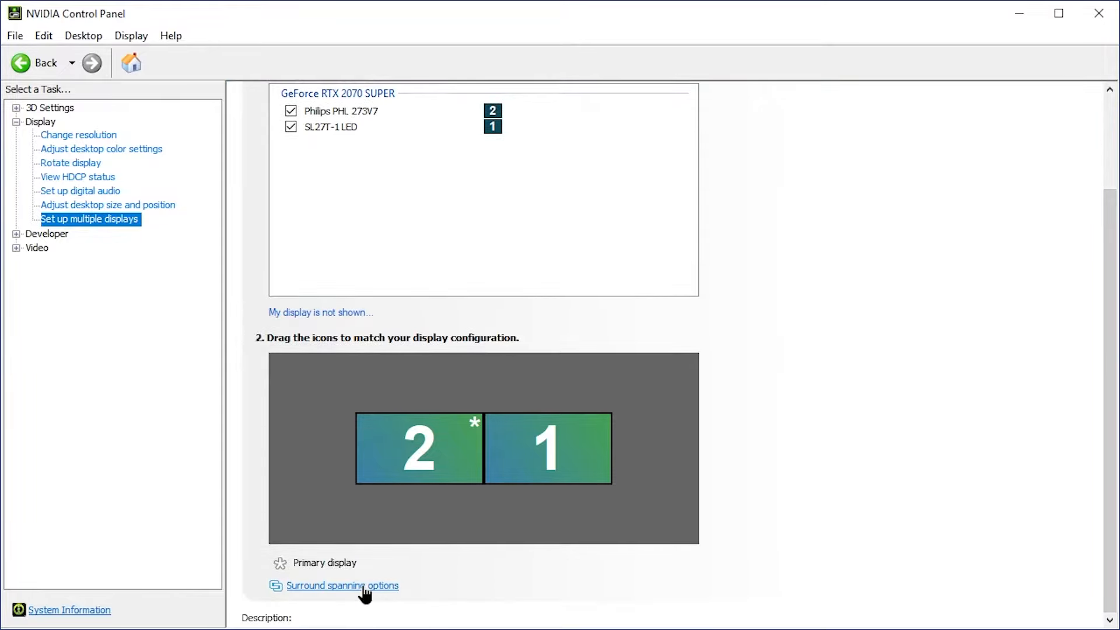
{"action": "mouse_move", "coordinate": [393, 595]}
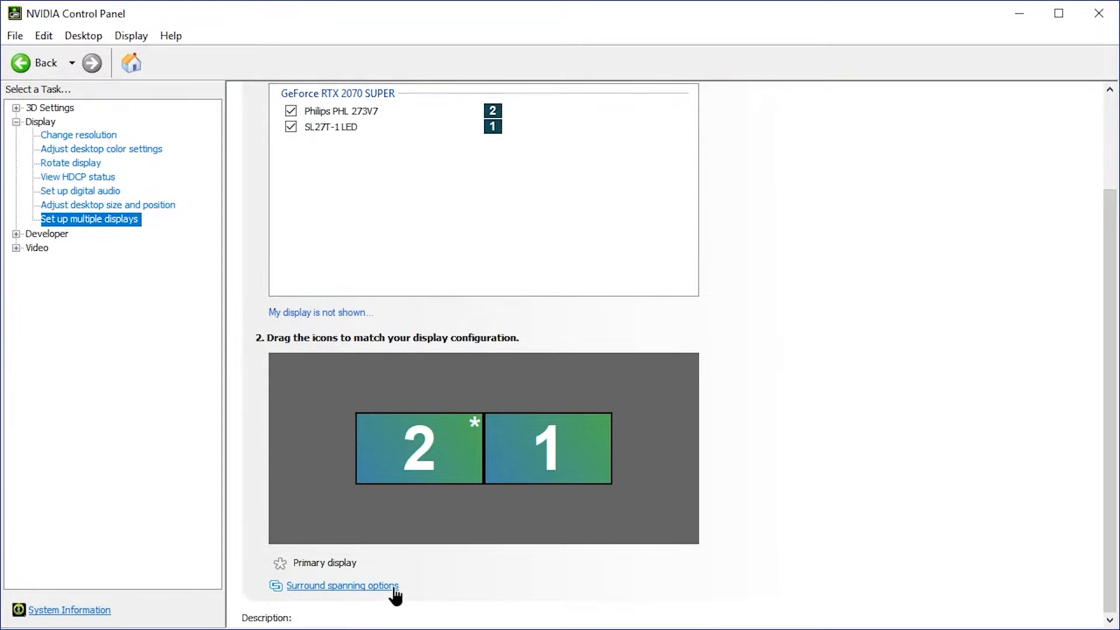
Tick 'Span displays with Surround' and start Configure, triggering the close-programs prompt
{"action": "left_click", "coordinate": [343, 586]}
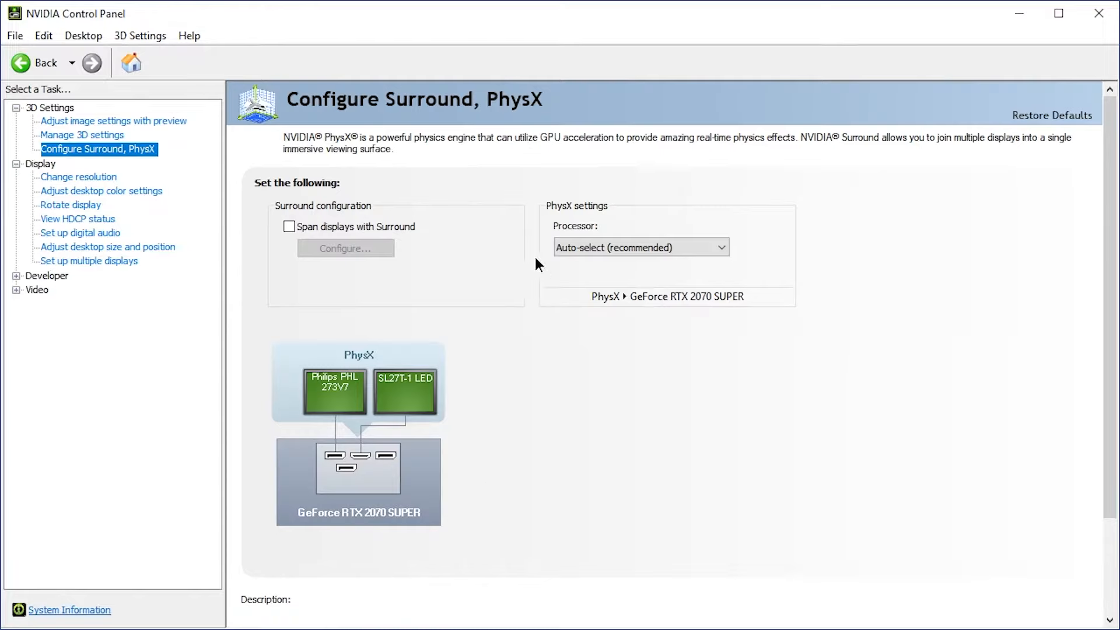
{"action": "mouse_move", "coordinate": [350, 209]}
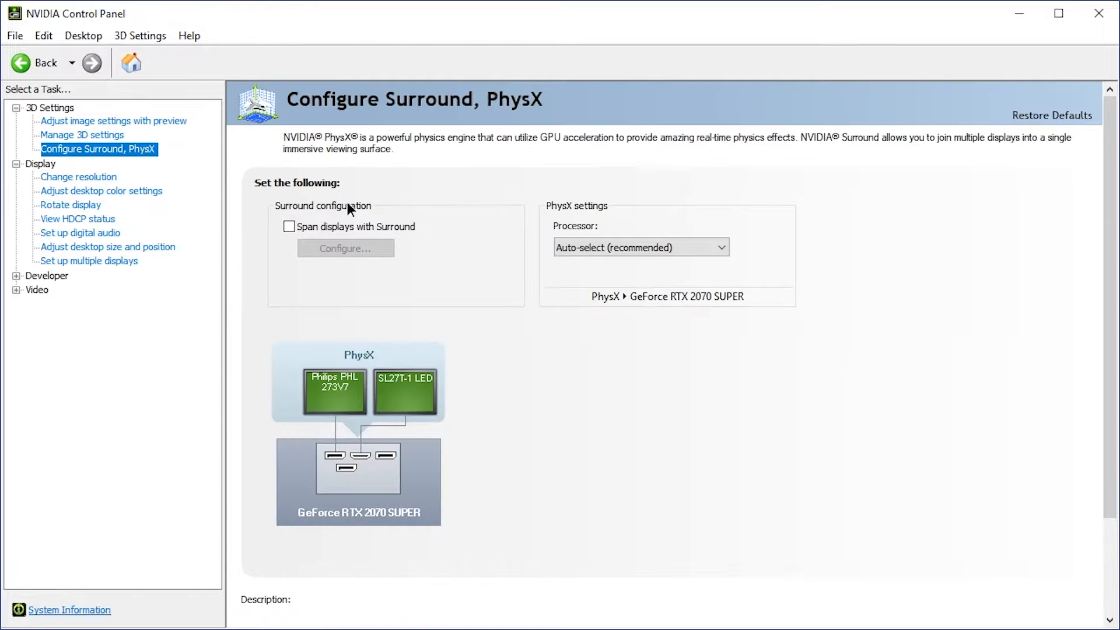
{"action": "mouse_move", "coordinate": [379, 235]}
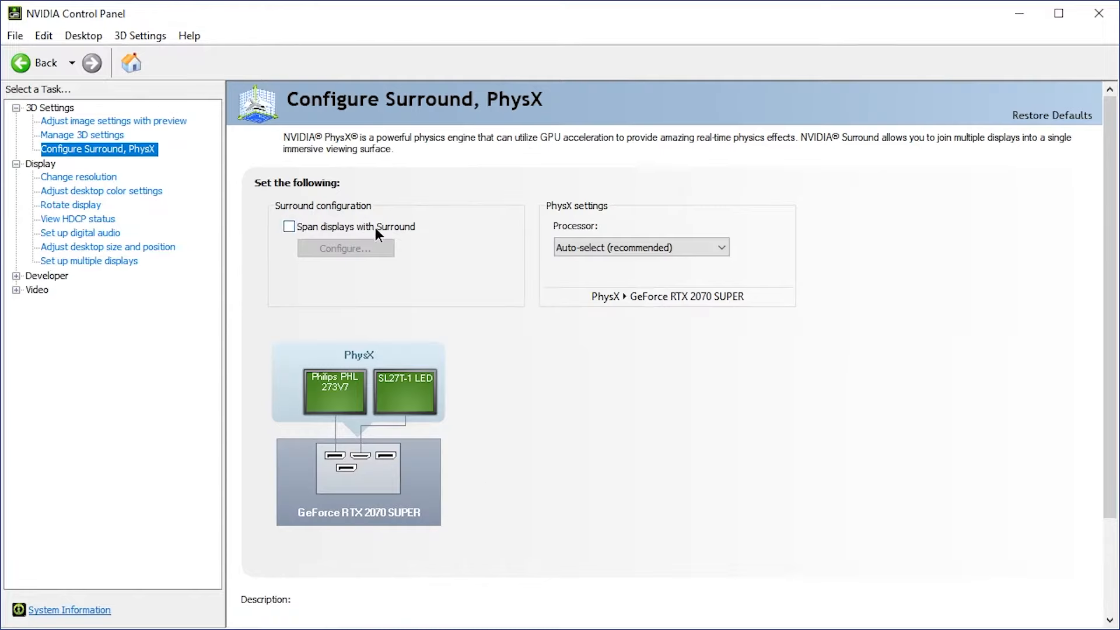
{"action": "left_click", "coordinate": [289, 226]}
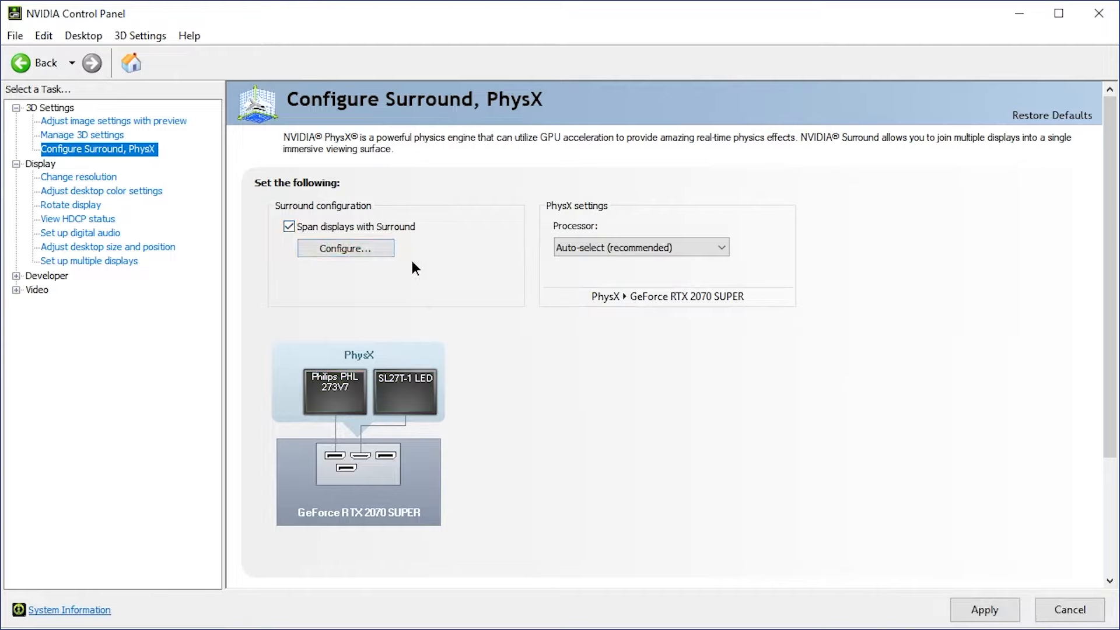
{"action": "mouse_move", "coordinate": [460, 299]}
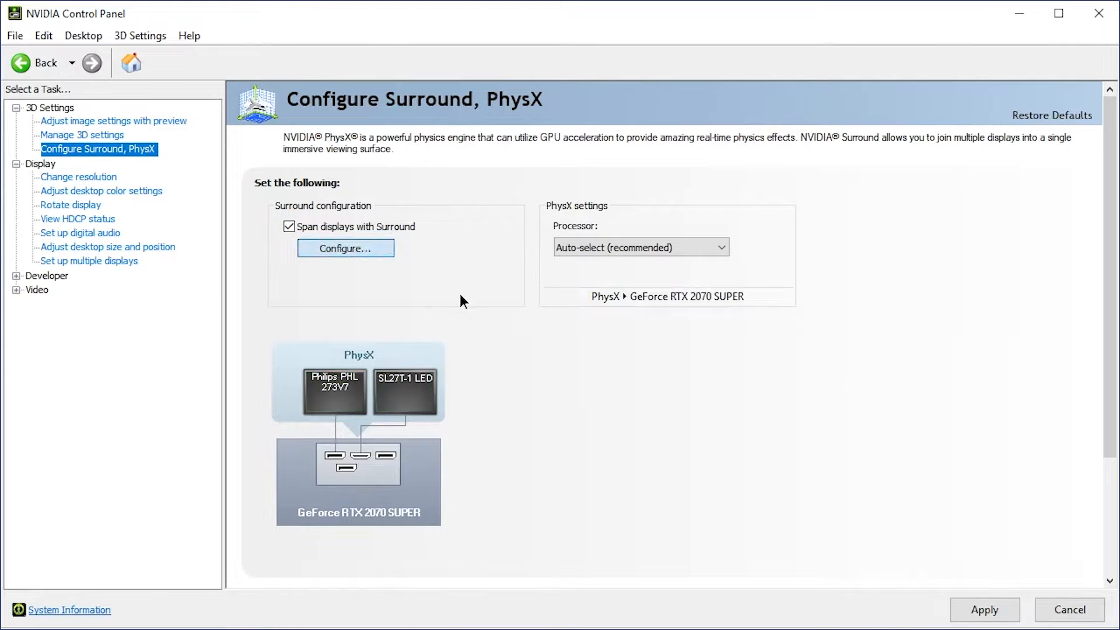
{"action": "left_click", "coordinate": [985, 609]}
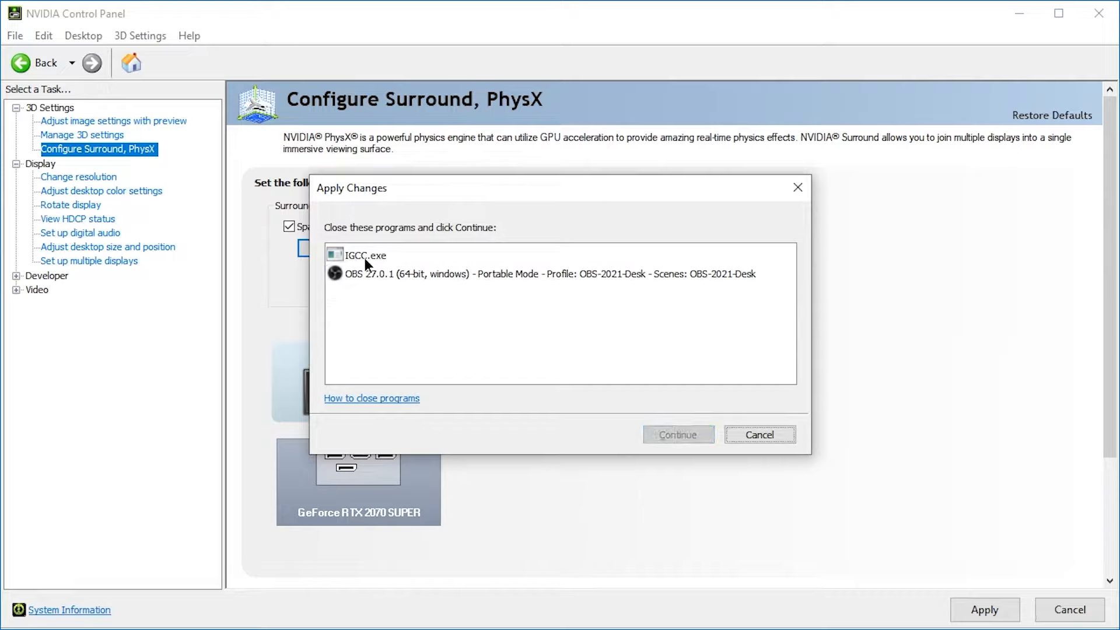
{"action": "mouse_move", "coordinate": [386, 271]}
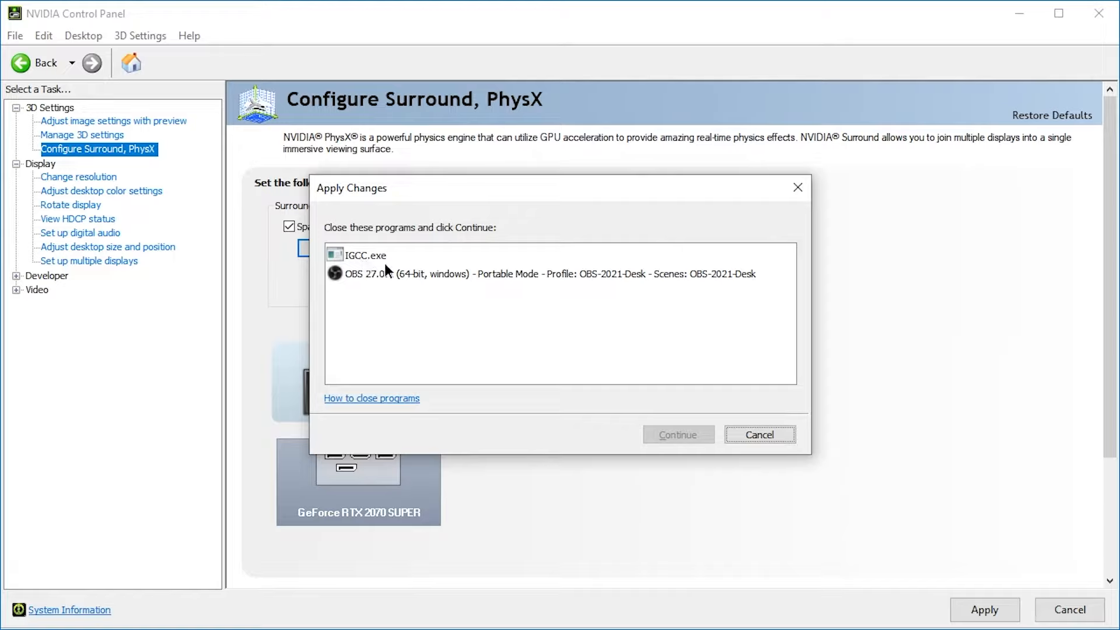
{"action": "mouse_move", "coordinate": [386, 272]}
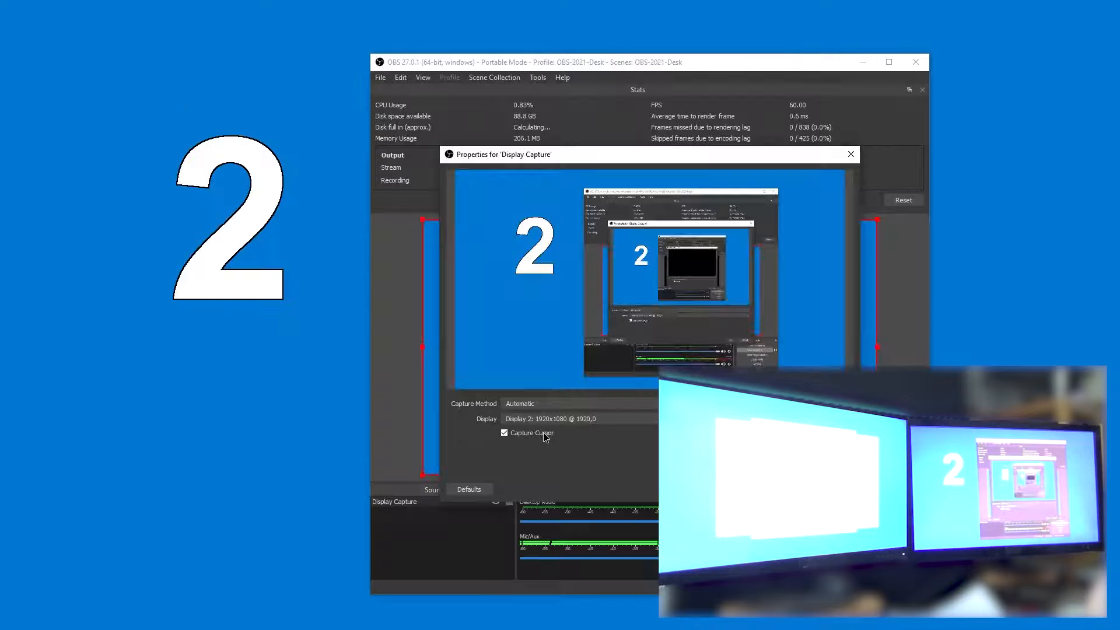
Confirm the Display 2 capture settings with OK and expand the Surround topology list
{"action": "left_click", "coordinate": [850, 154]}
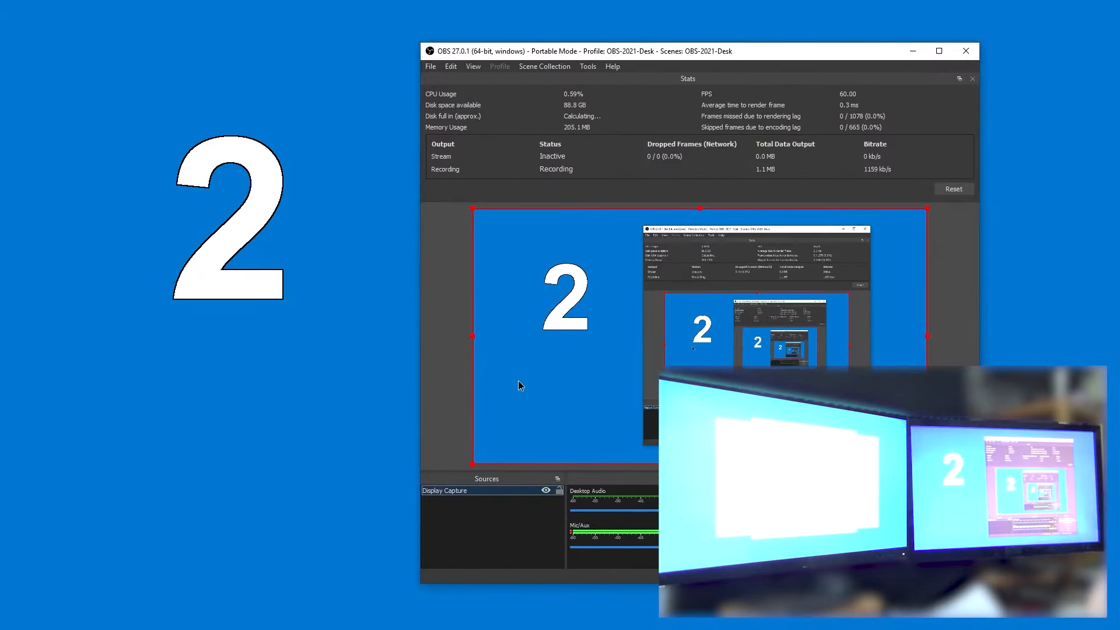
{"action": "double_click", "coordinate": [444, 490]}
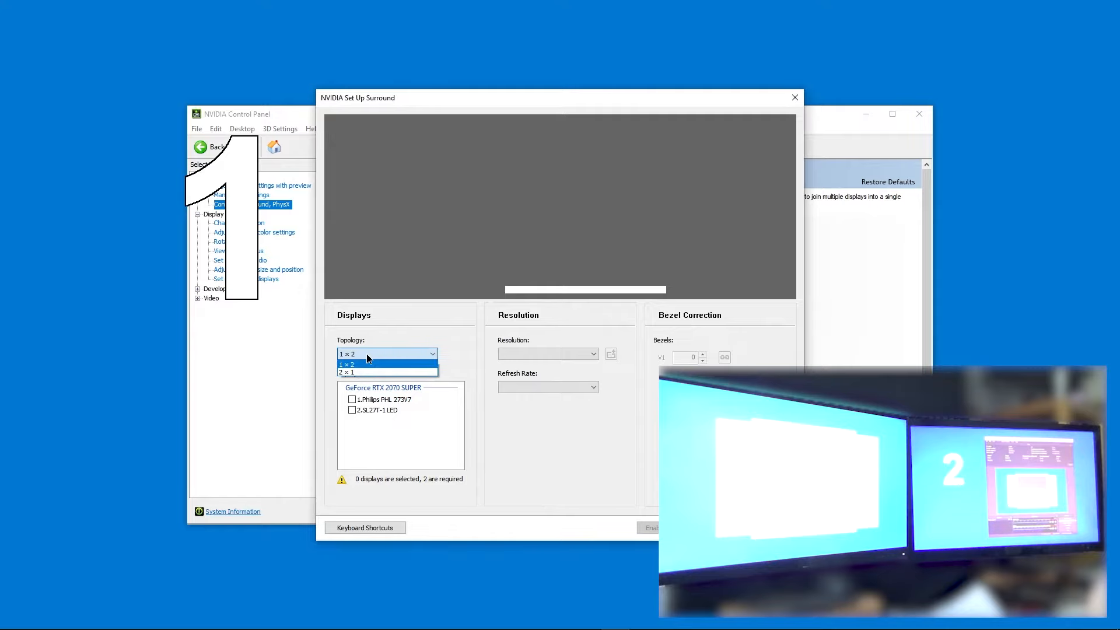
Pick 1×2 topology, add Philips PHL 273V7 and SL27T-1 monitors, keeping 60 Hz
{"action": "left_click", "coordinate": [347, 373]}
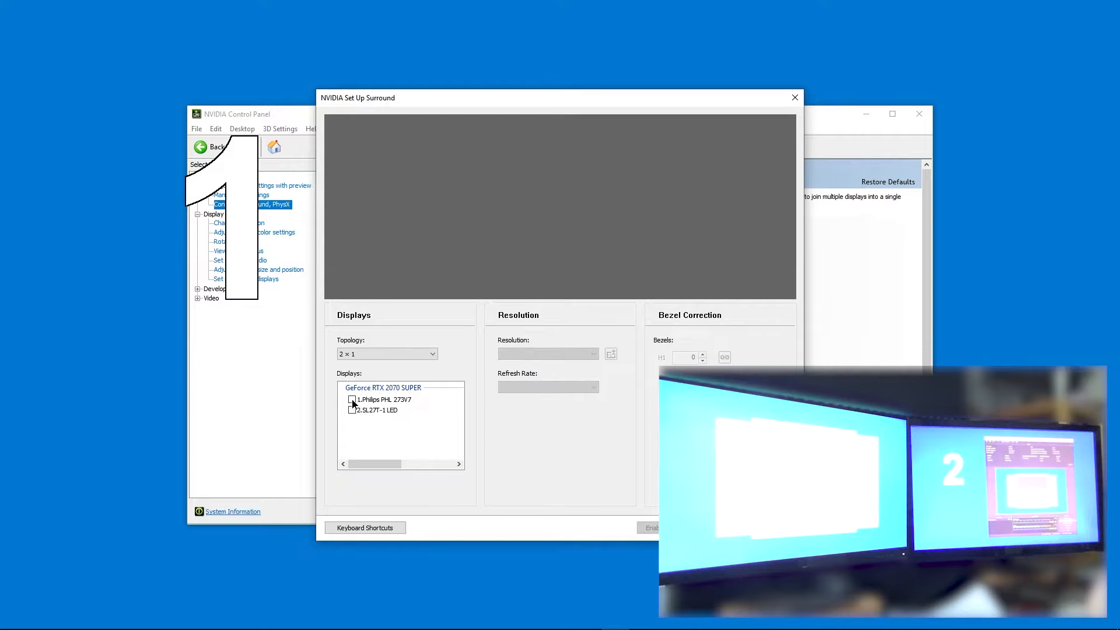
{"action": "left_click", "coordinate": [351, 410]}
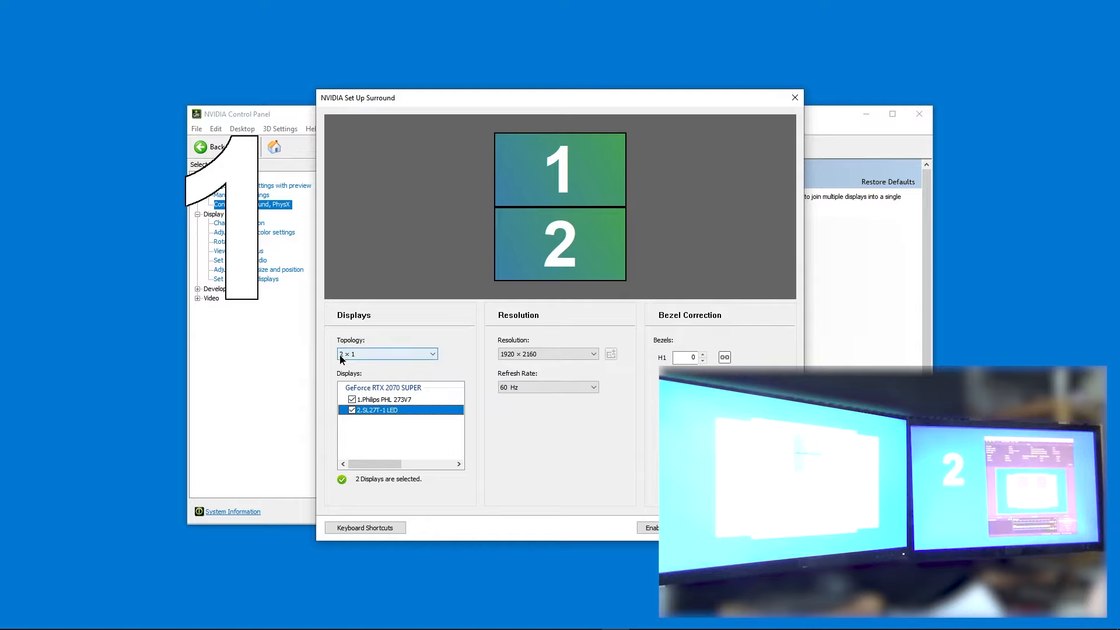
{"action": "left_click", "coordinate": [431, 354]}
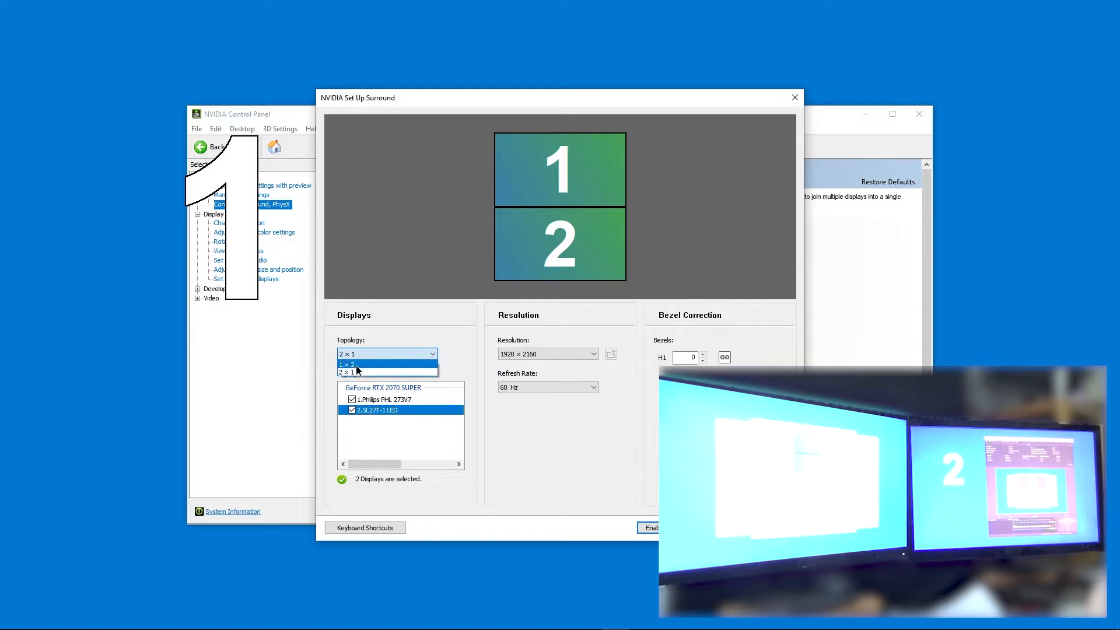
{"action": "left_click", "coordinate": [346, 363]}
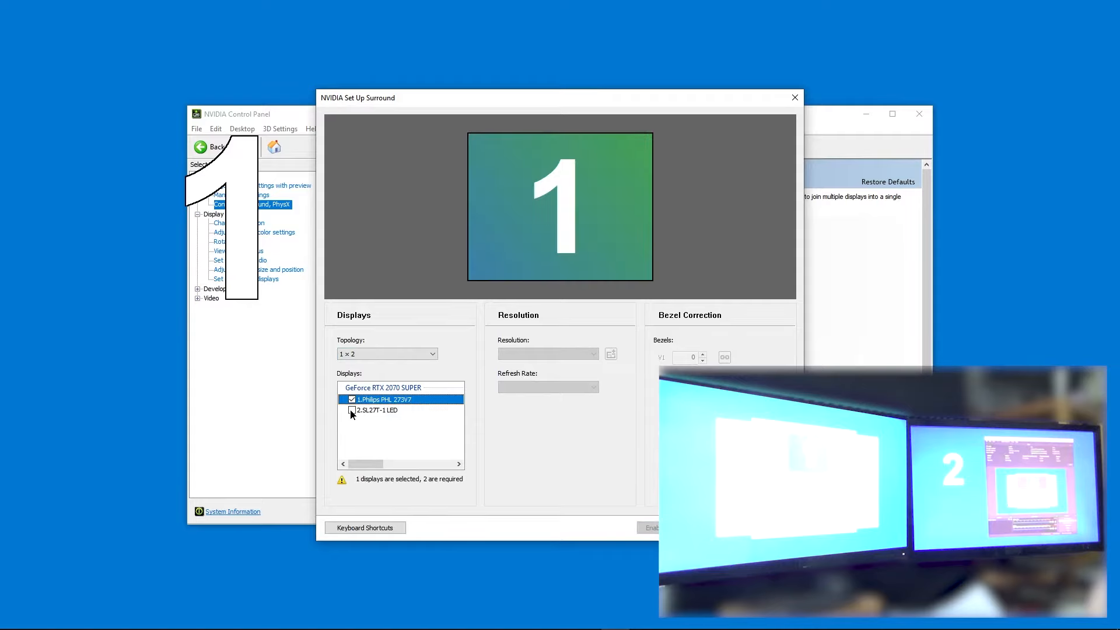
{"action": "left_click", "coordinate": [352, 409]}
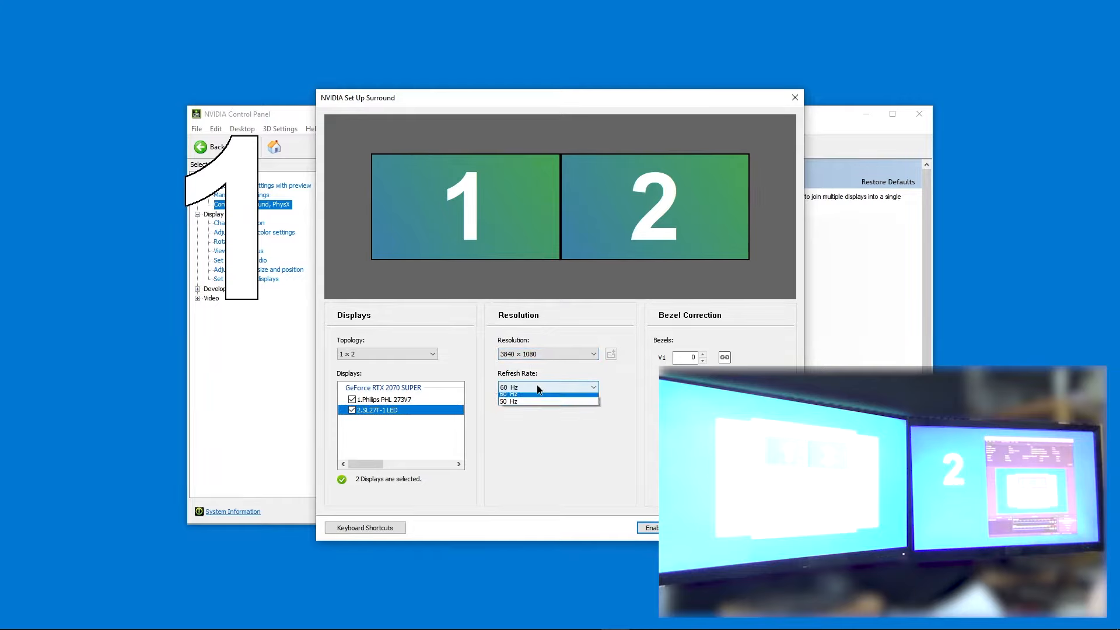
{"action": "left_click", "coordinate": [508, 386]}
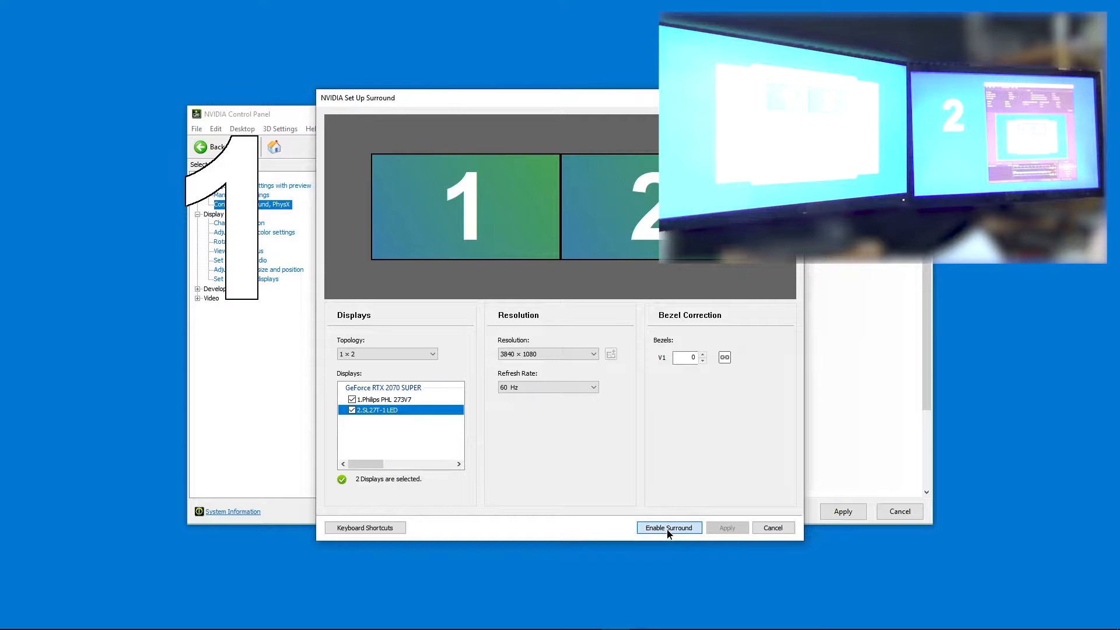
Enable the 1×2 Surround at 3840×1080, 60 Hz
{"action": "left_click", "coordinate": [668, 528]}
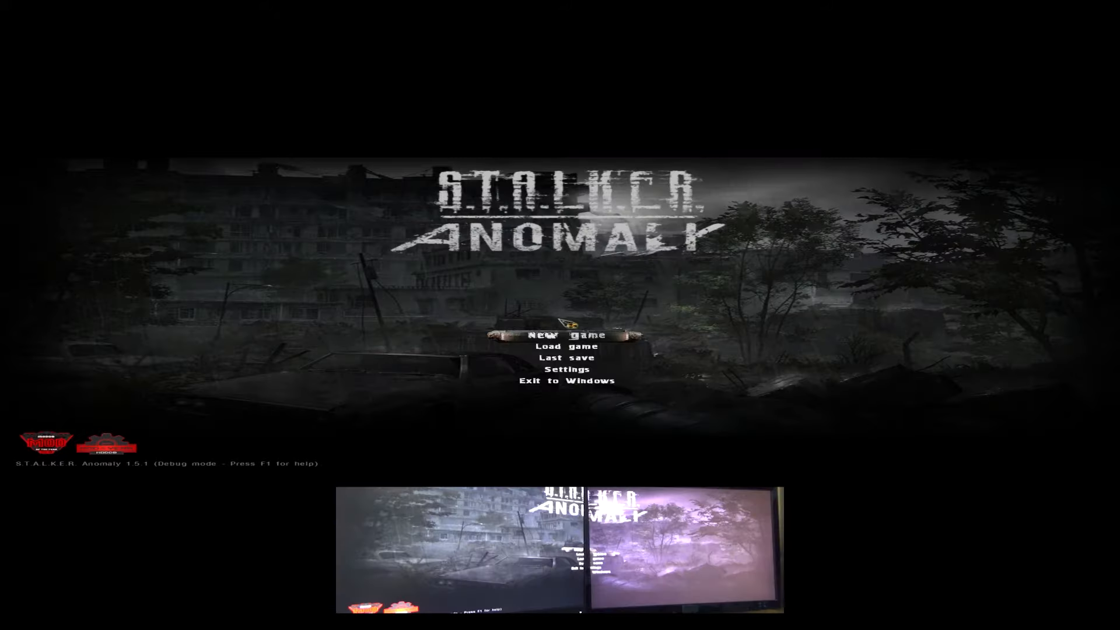
Apply changed video settings in Anomaly and acknowledge the restart-required notice
{"action": "left_click", "coordinate": [567, 370]}
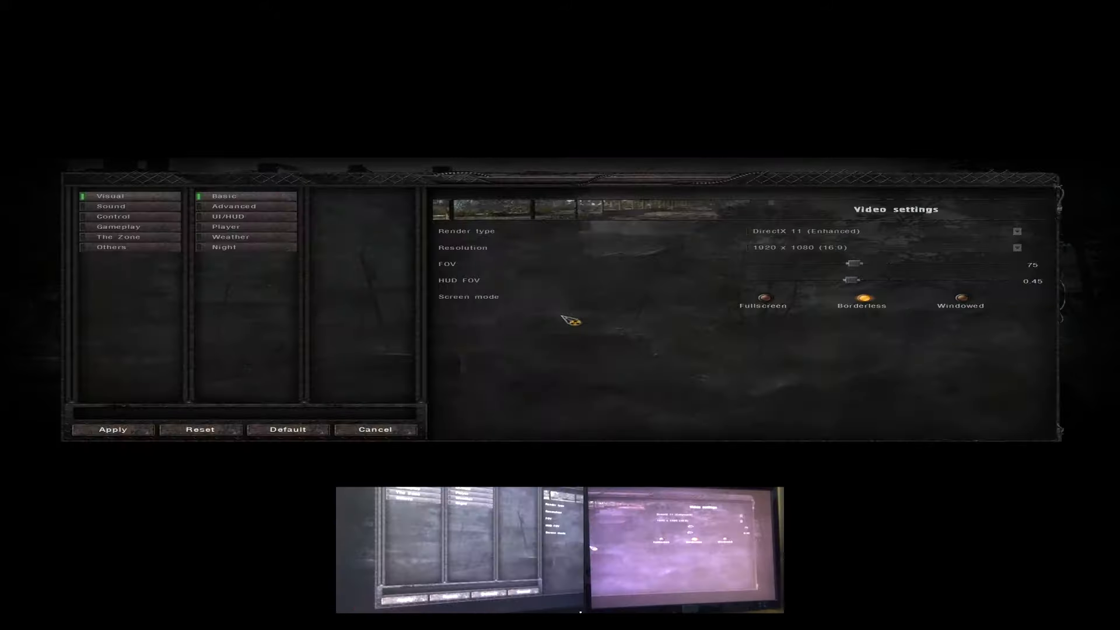
{"action": "left_click", "coordinate": [111, 430]}
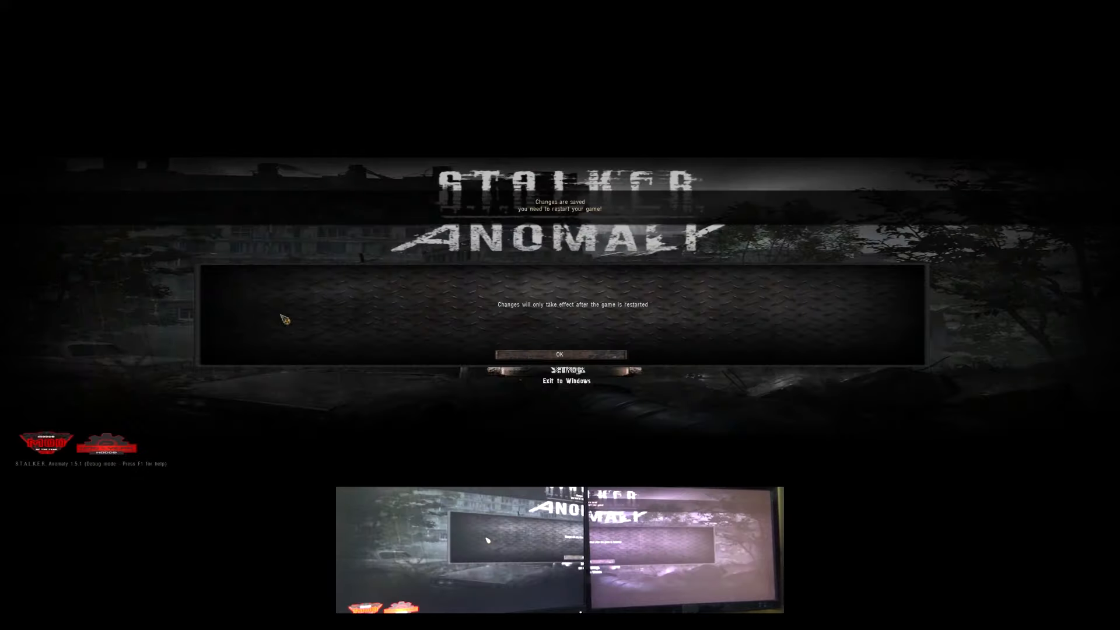
{"action": "left_click", "coordinate": [559, 355]}
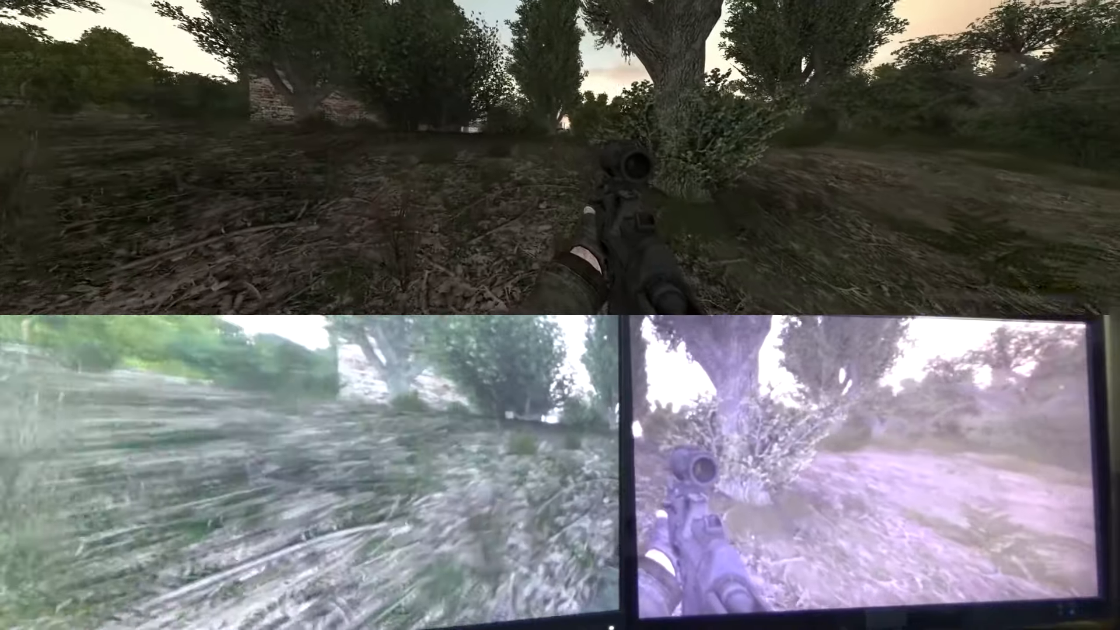
Open the character inventory with the I key during widescreen gameplay
{"action": "key", "text": "i"}
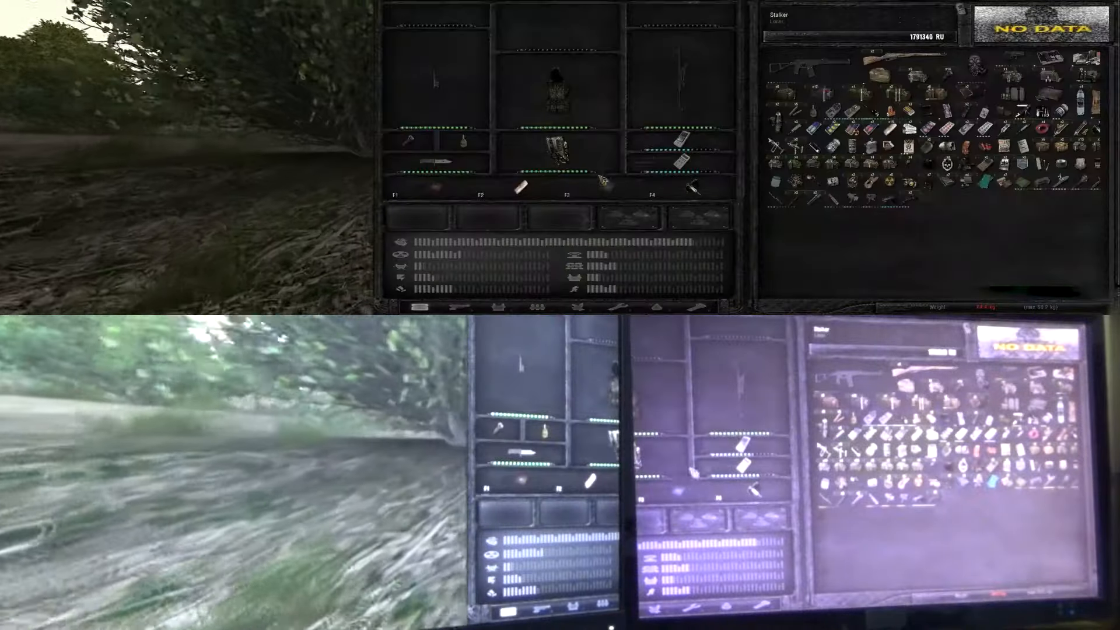